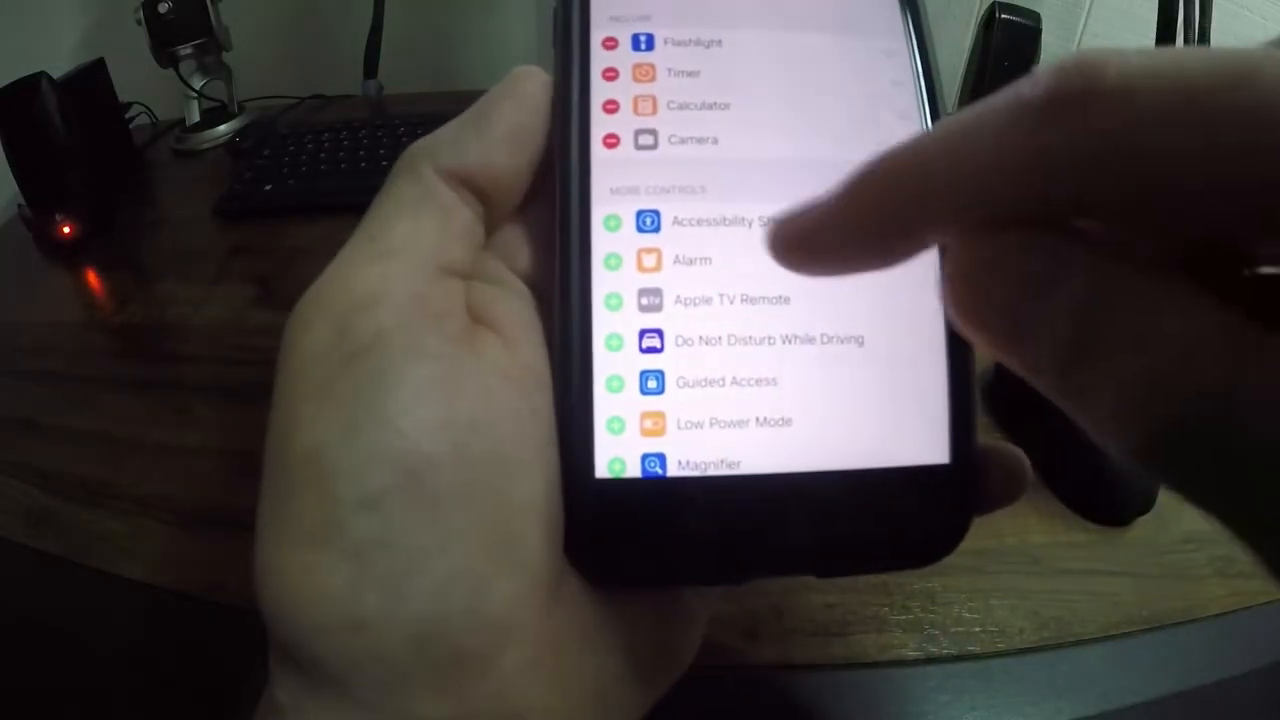
scroll(down, 3)
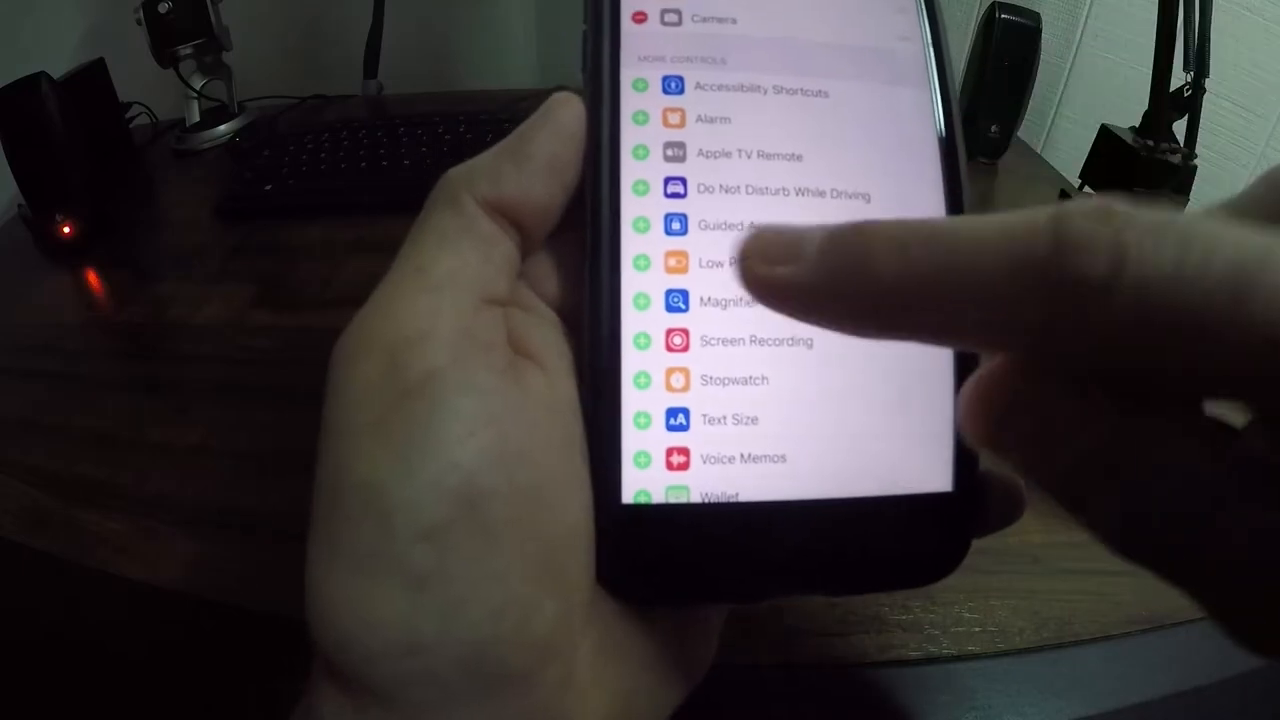